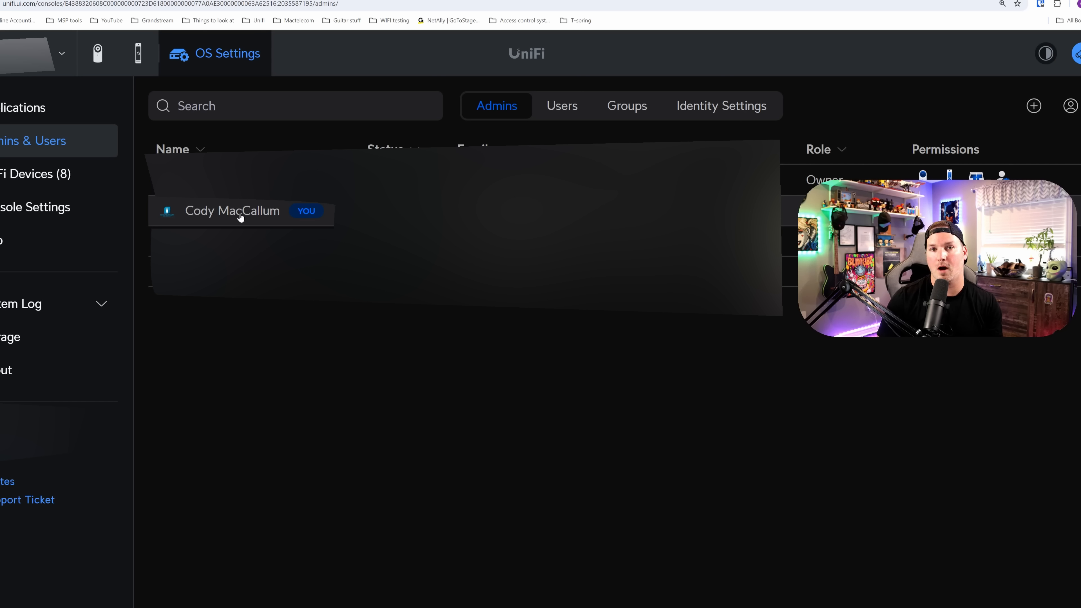
# - Show the Access dashboard with Door bbcb locked and its linked camera preview
pyautogui.click(138, 54)
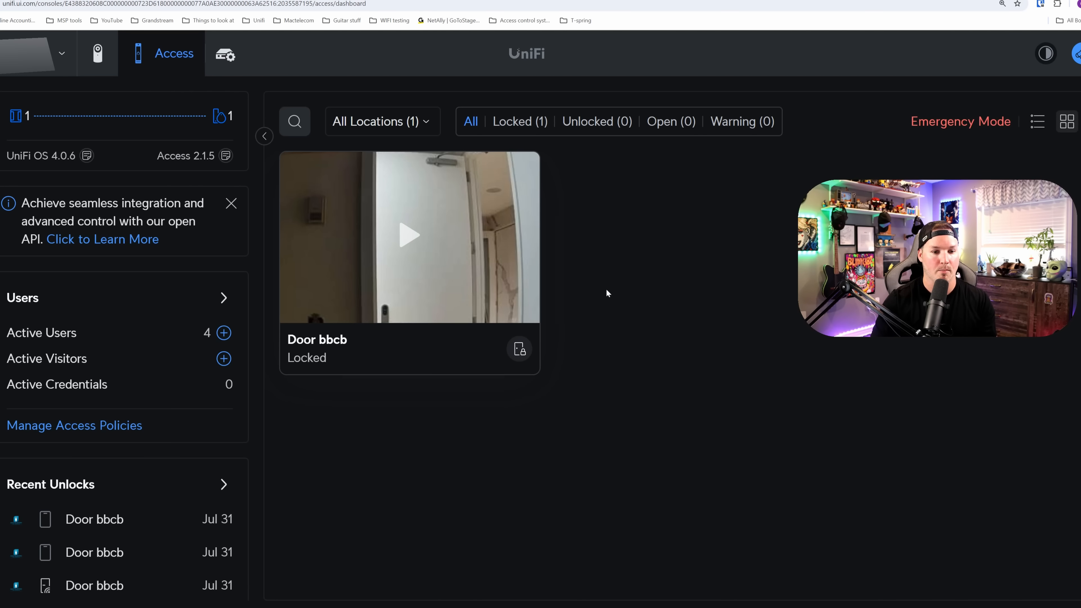
pyautogui.moveTo(633, 315)
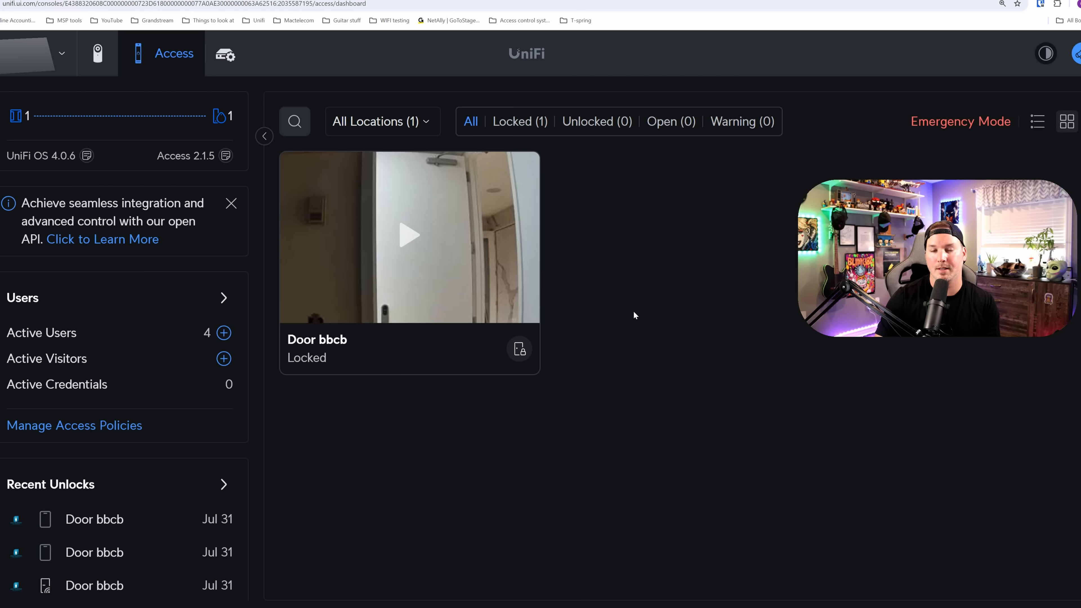